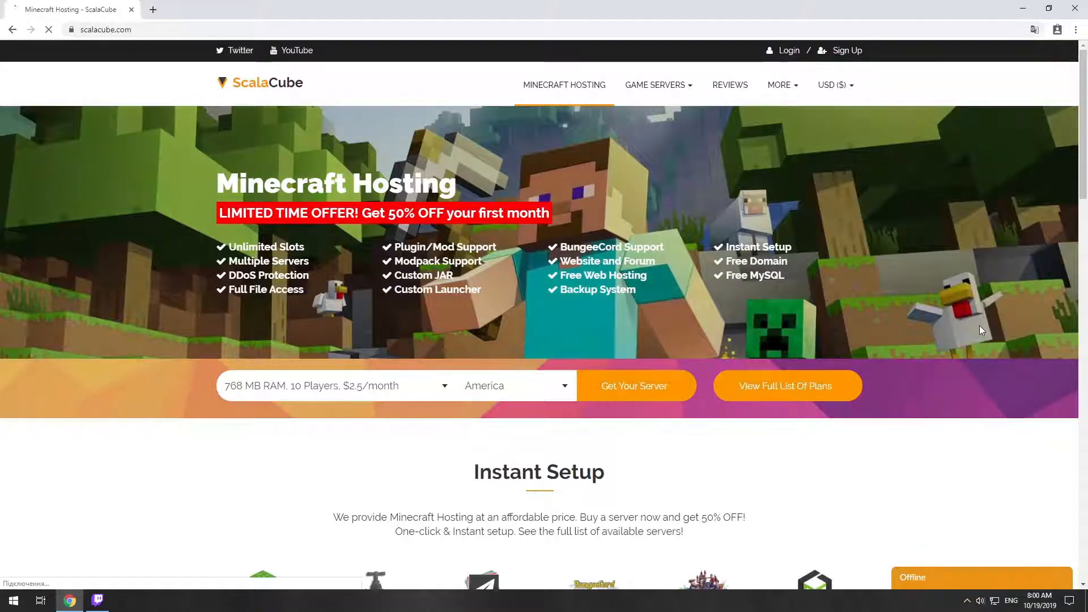
Step: Start a Standard Minecraft server order located in America and reach the hosting plans
{"action": "left_click", "coordinate": [633, 386]}
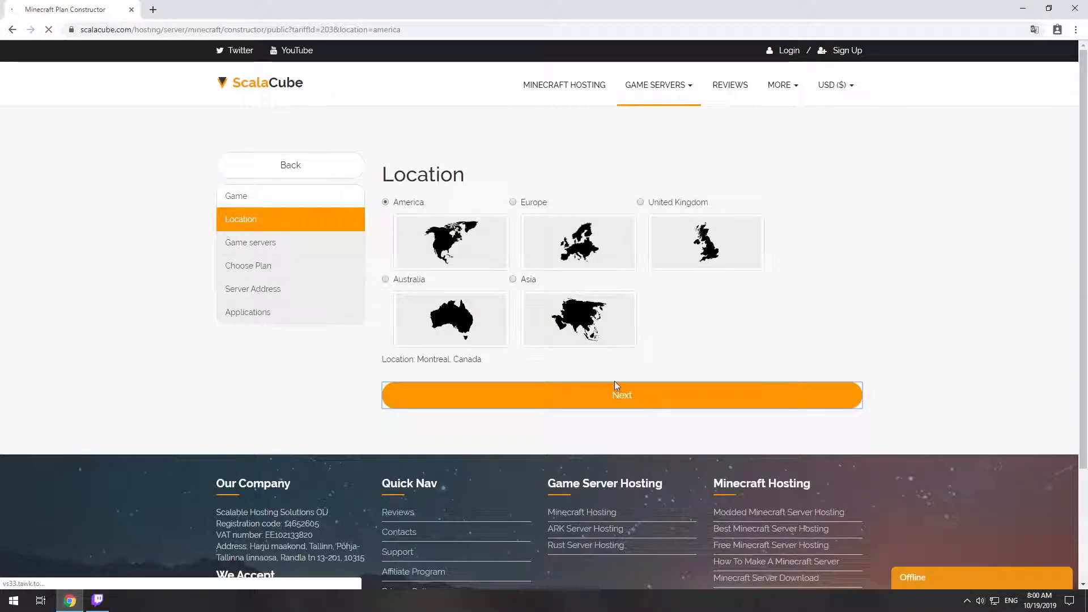
{"action": "left_click", "coordinate": [623, 395]}
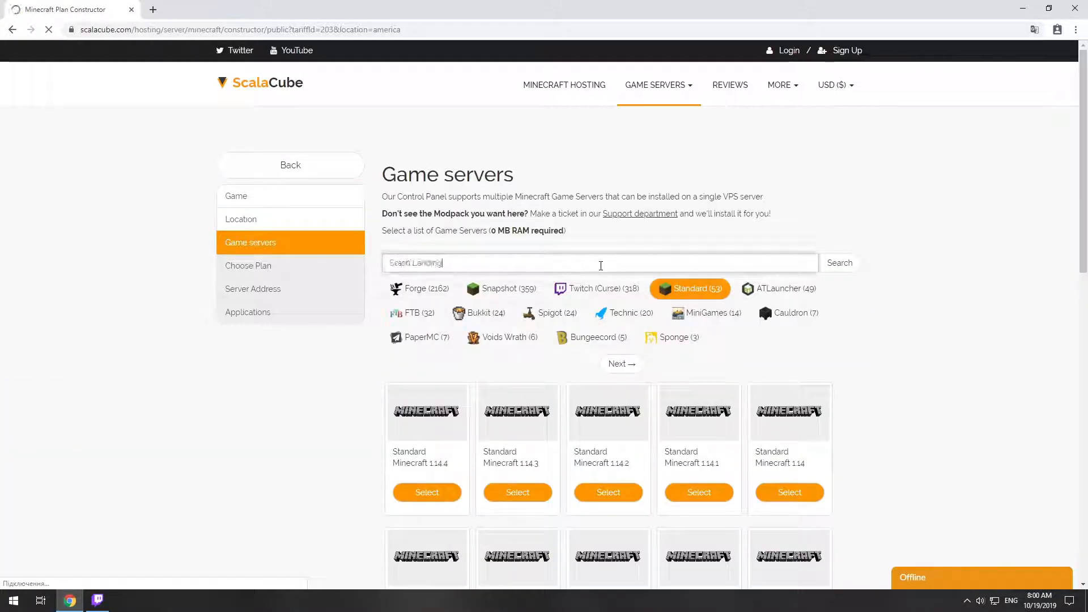
{"action": "left_click", "coordinate": [839, 263]}
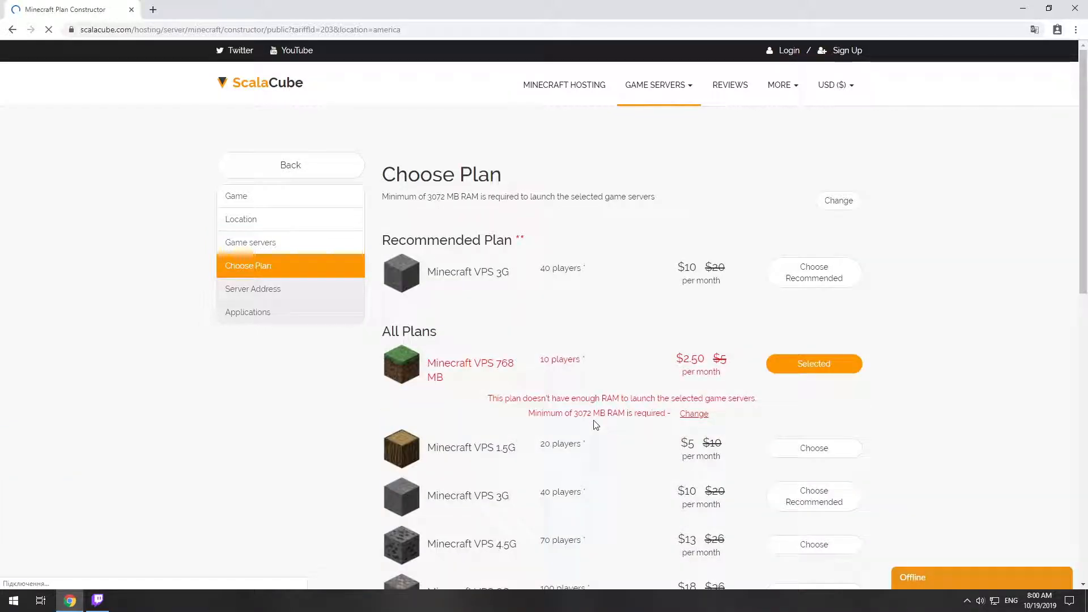
{"action": "scroll", "scroll_direction": "down", "scroll_amount": 3}
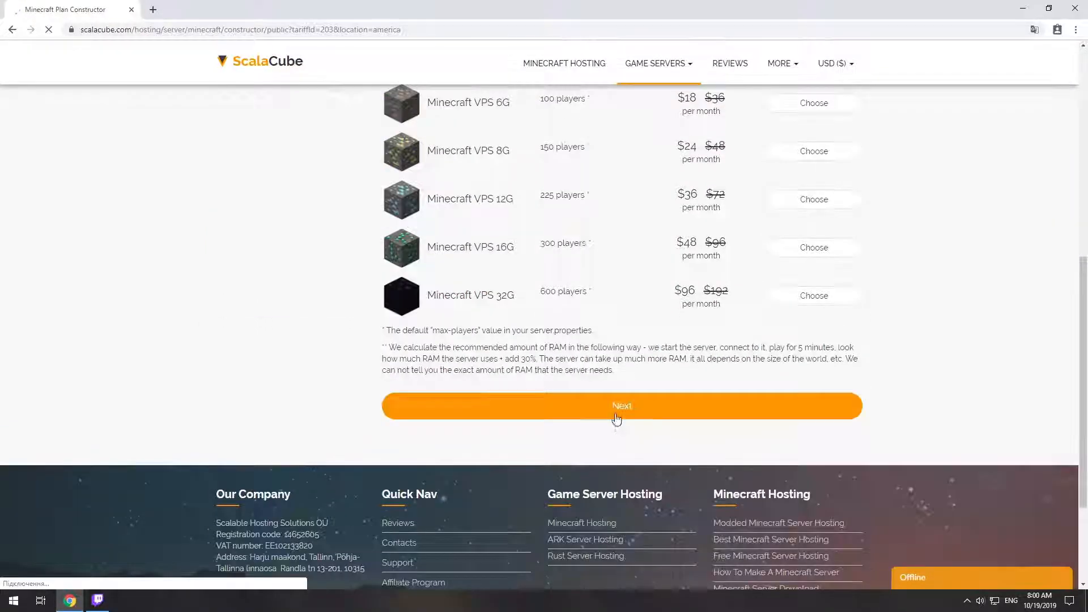
Step: Confirm the hosting plan and keep the free IP-with-port server address
{"action": "left_click", "coordinate": [620, 406]}
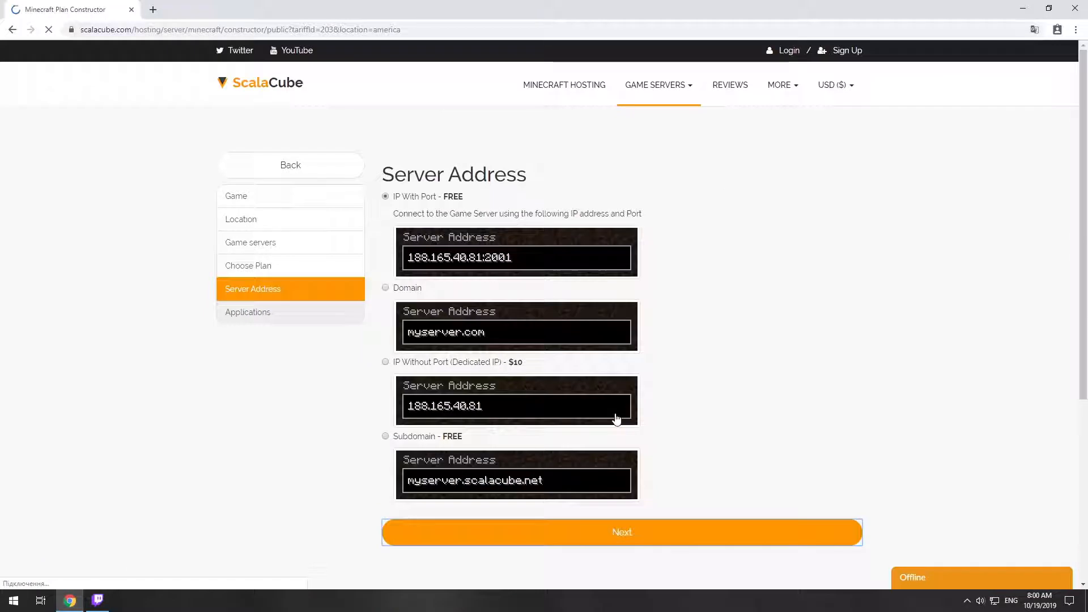
{"action": "mouse_move", "coordinate": [468, 205]}
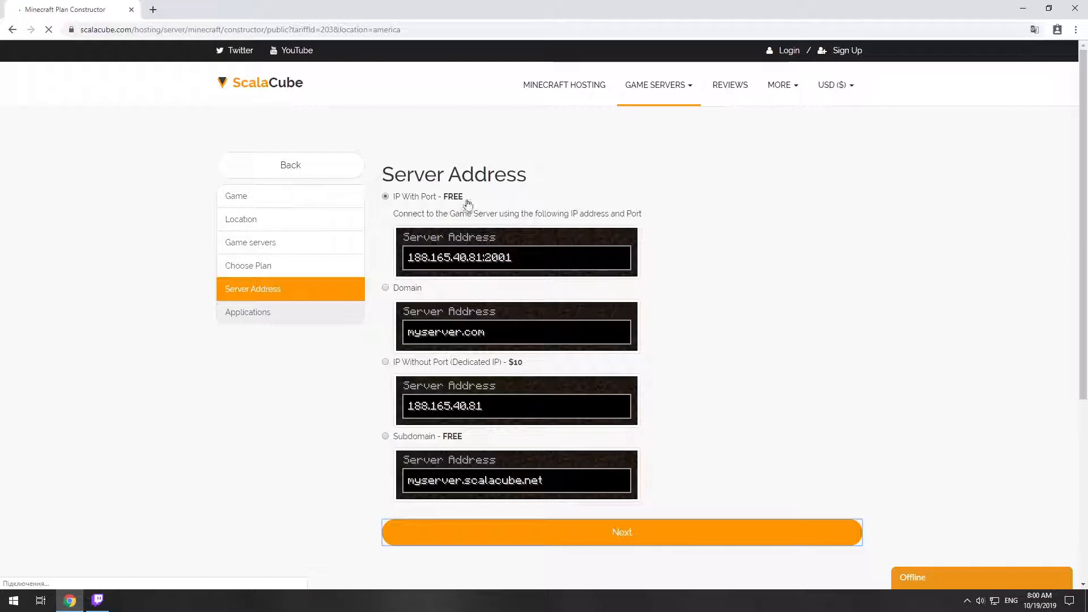
{"action": "double_click", "coordinate": [429, 196]}
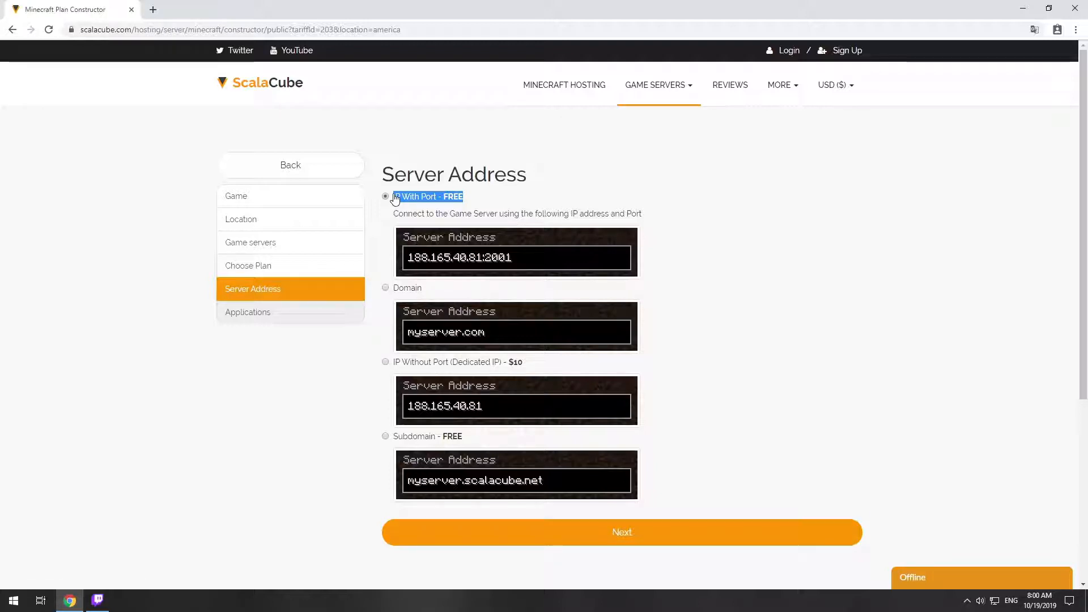
{"action": "left_click", "coordinate": [621, 533]}
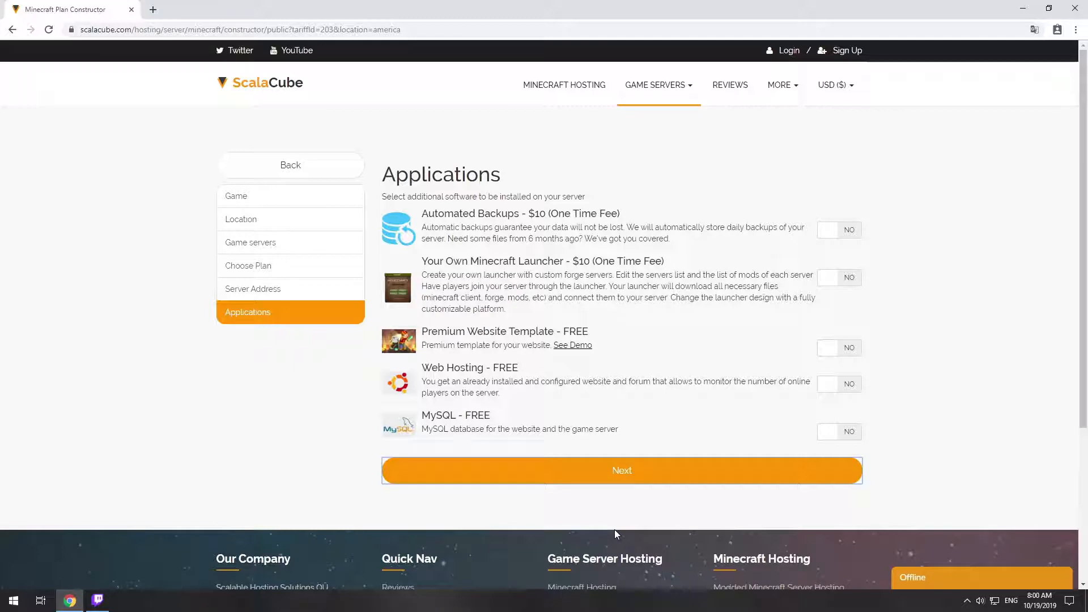
Step: Skip the add-on applications and pay for the Minecraft VPS 3G rental at $10
{"action": "left_click", "coordinate": [621, 469]}
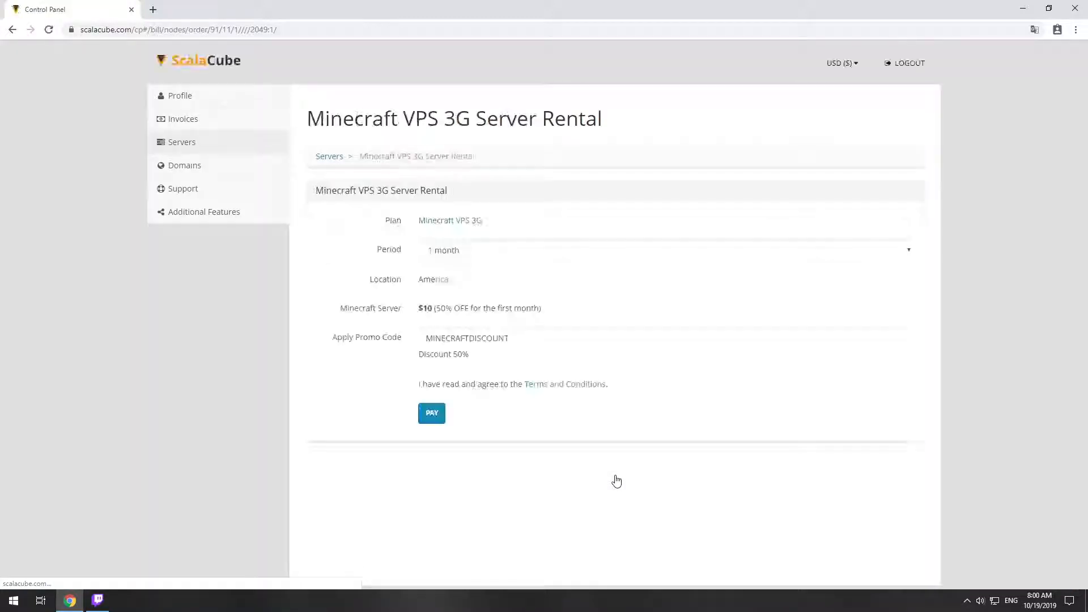
{"action": "left_click", "coordinate": [431, 413]}
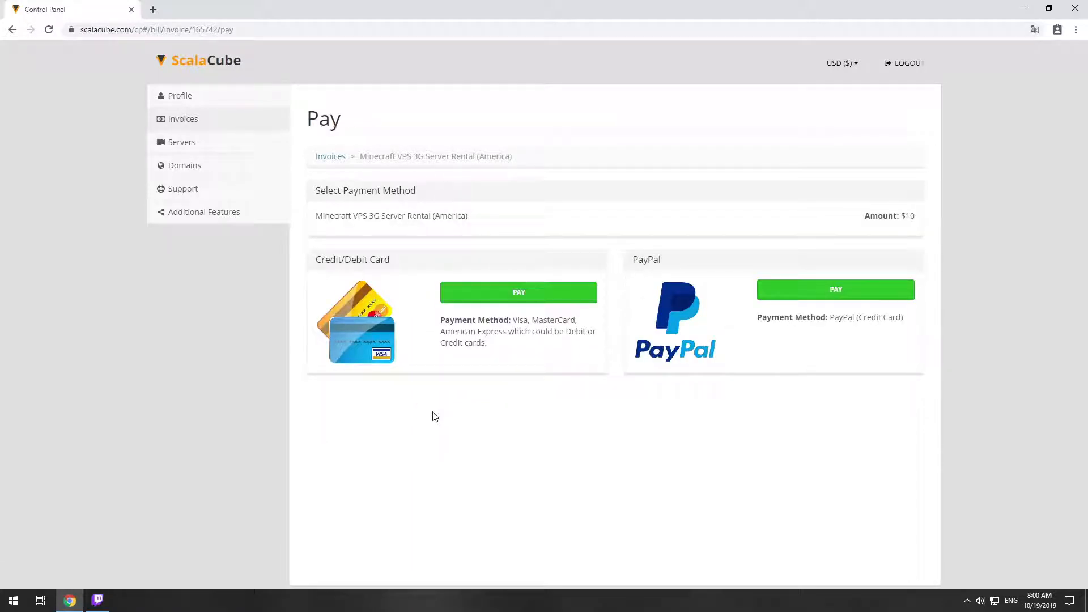
Step: Copy the Crash Landing server IP 149.56.93.4:2054 from the Saturn 3130 VPS details
{"action": "left_click", "coordinate": [182, 142]}
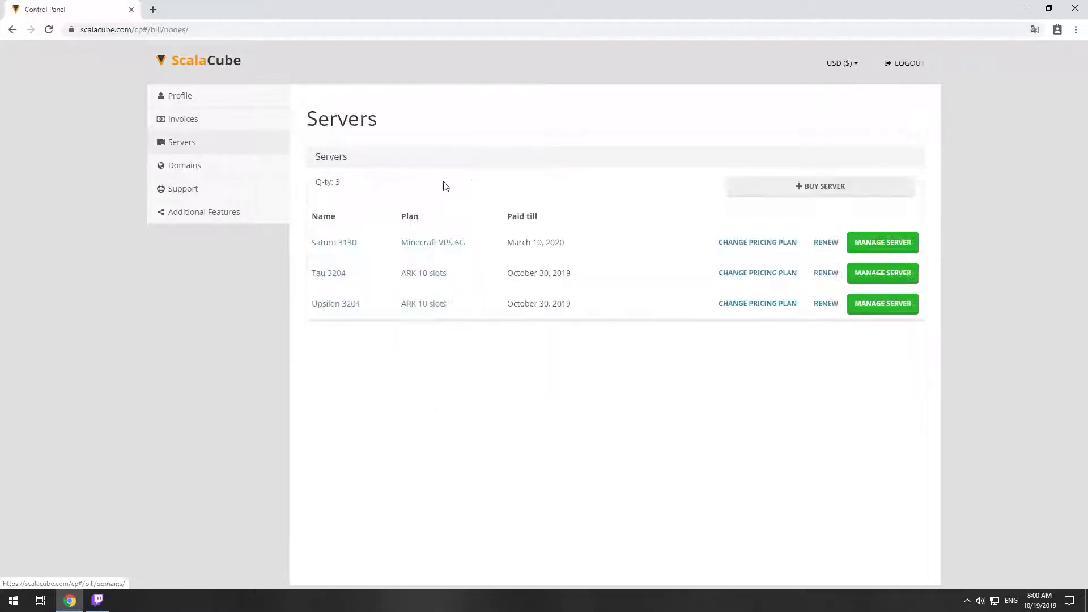
{"action": "left_click", "coordinate": [882, 242]}
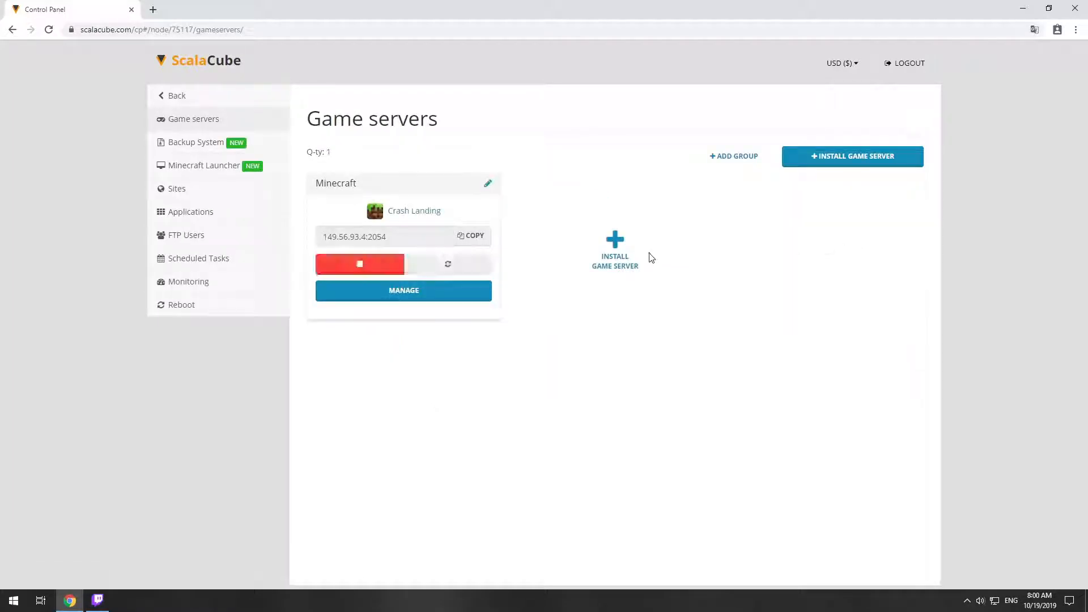
{"action": "left_click", "coordinate": [404, 290]}
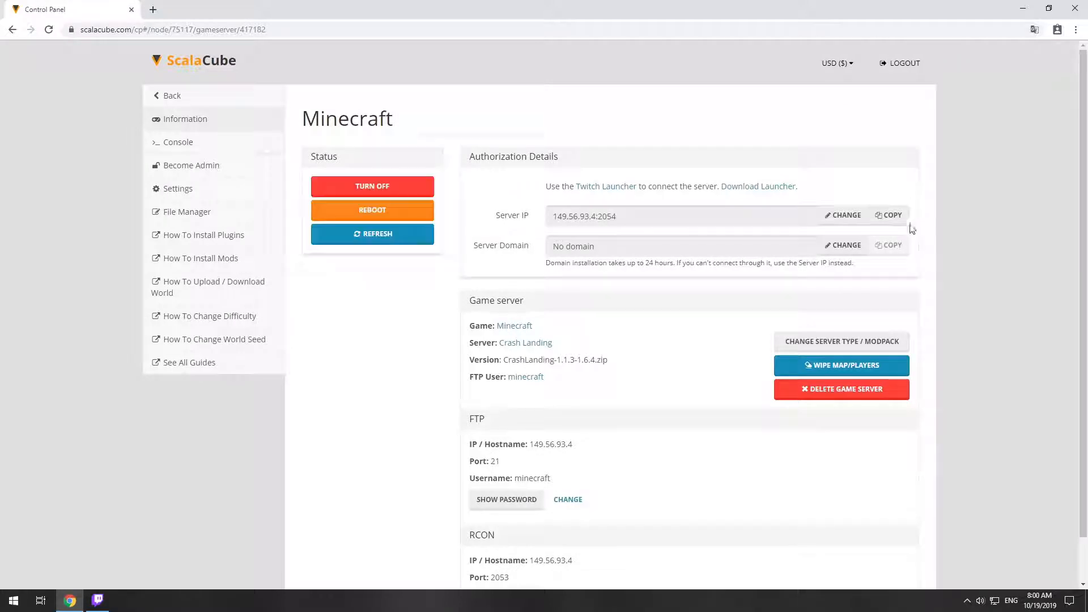
{"action": "left_click", "coordinate": [891, 215]}
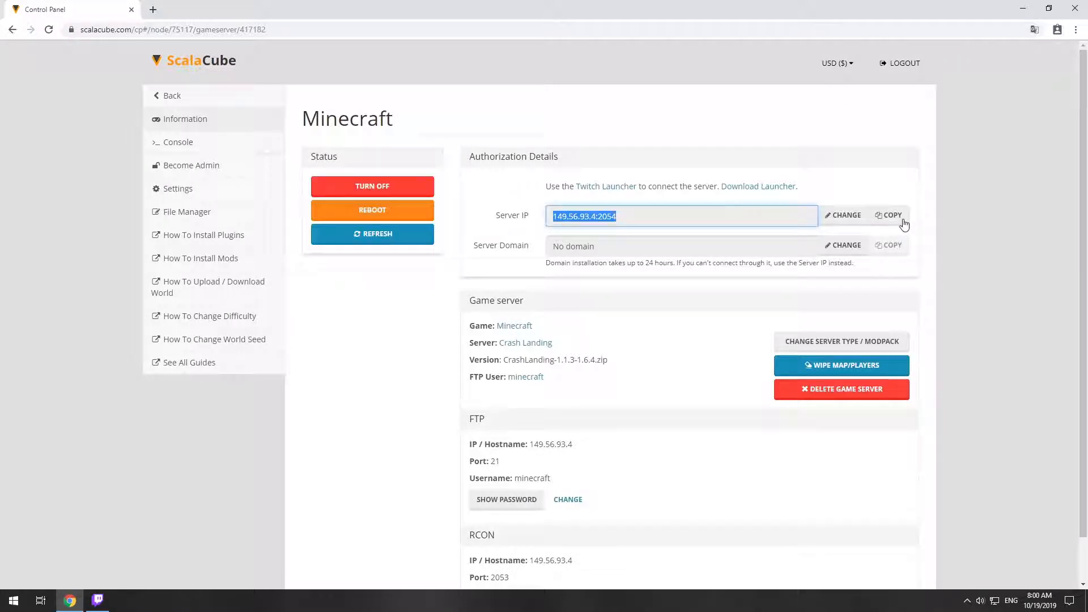
{"action": "mouse_move", "coordinate": [836, 194]}
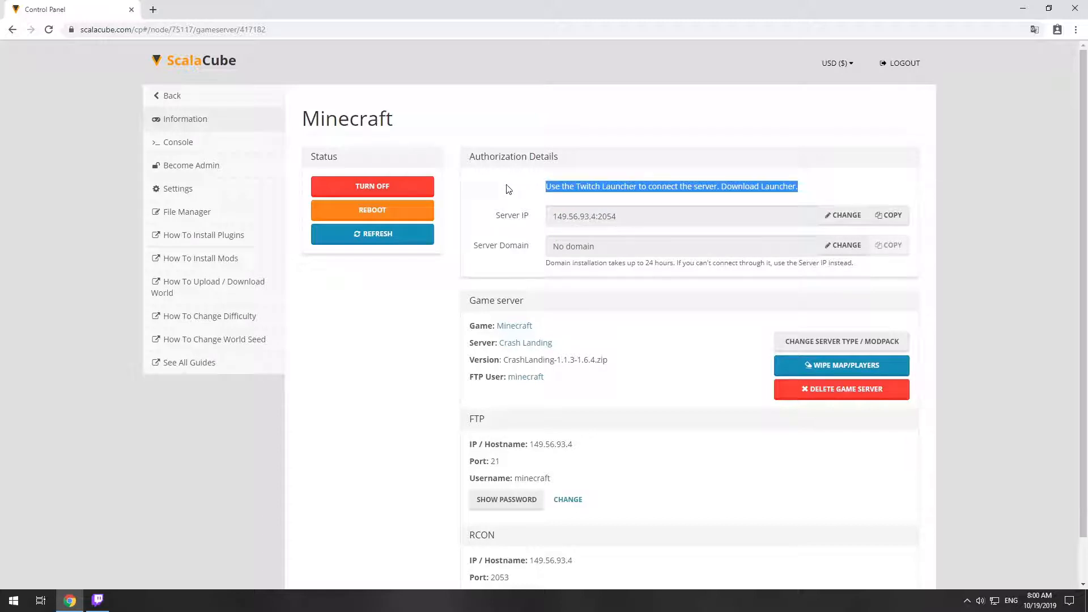
{"action": "mouse_move", "coordinate": [141, 583]}
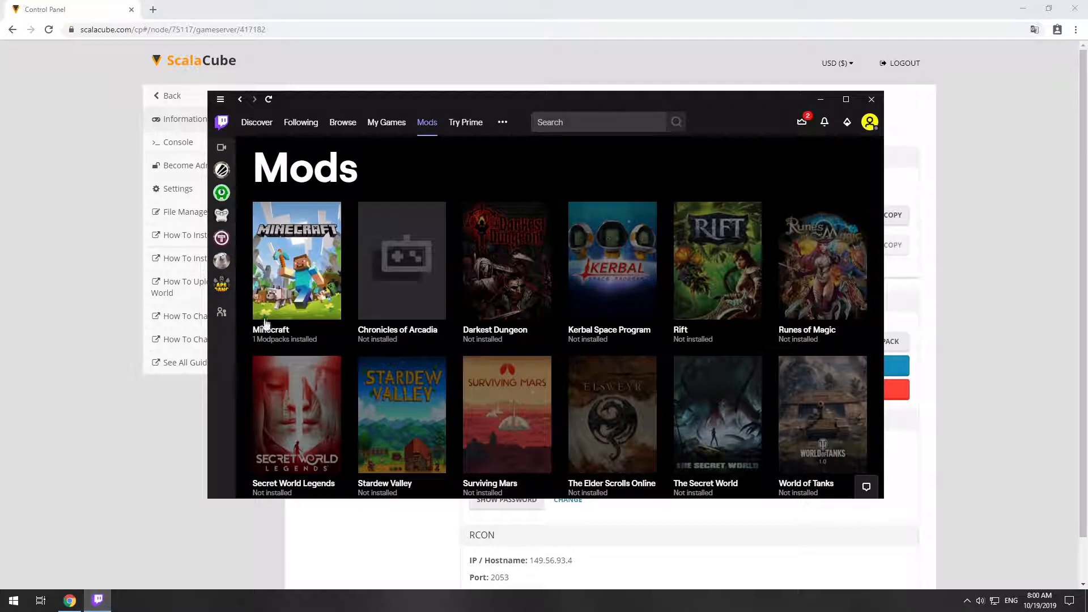
Step: Launch the Crash Landing modpack from Twitch and play it in the Minecraft Launcher
{"action": "left_click", "coordinate": [296, 260]}
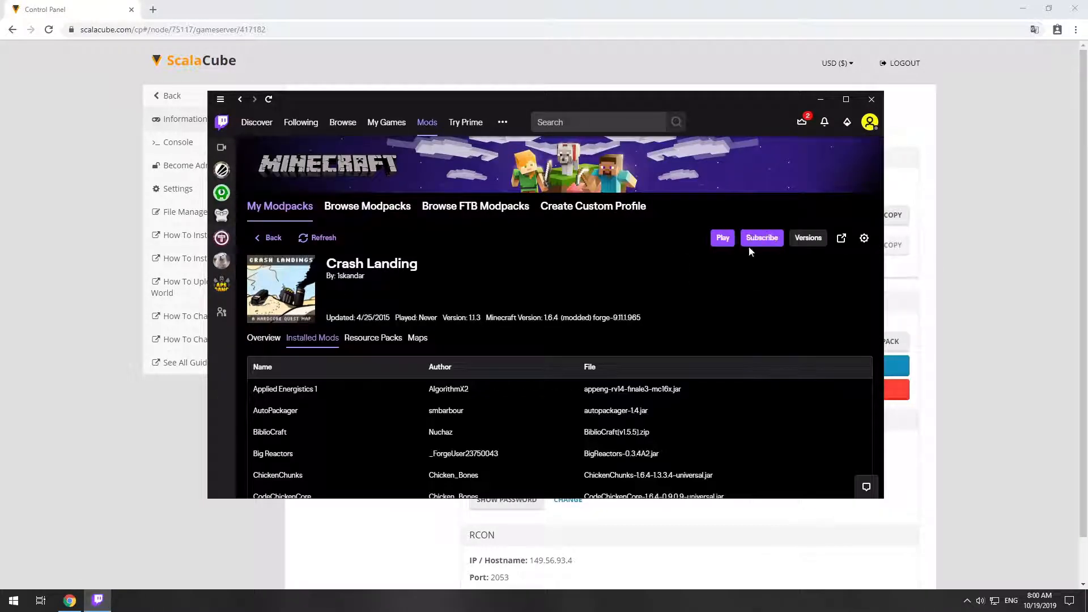
{"action": "left_click", "coordinate": [722, 237]}
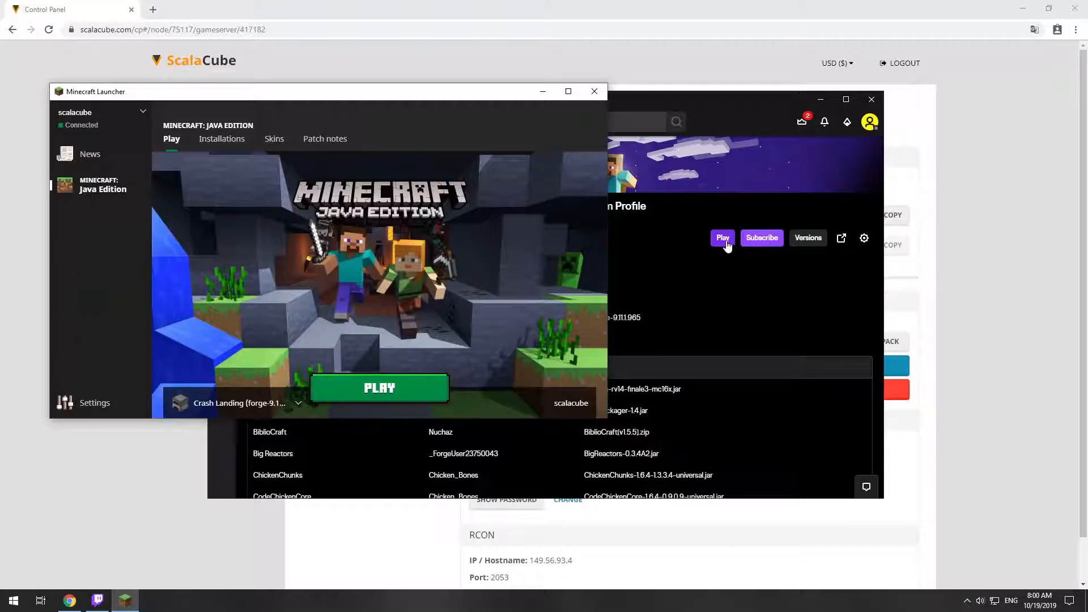
{"action": "left_click", "coordinate": [380, 387]}
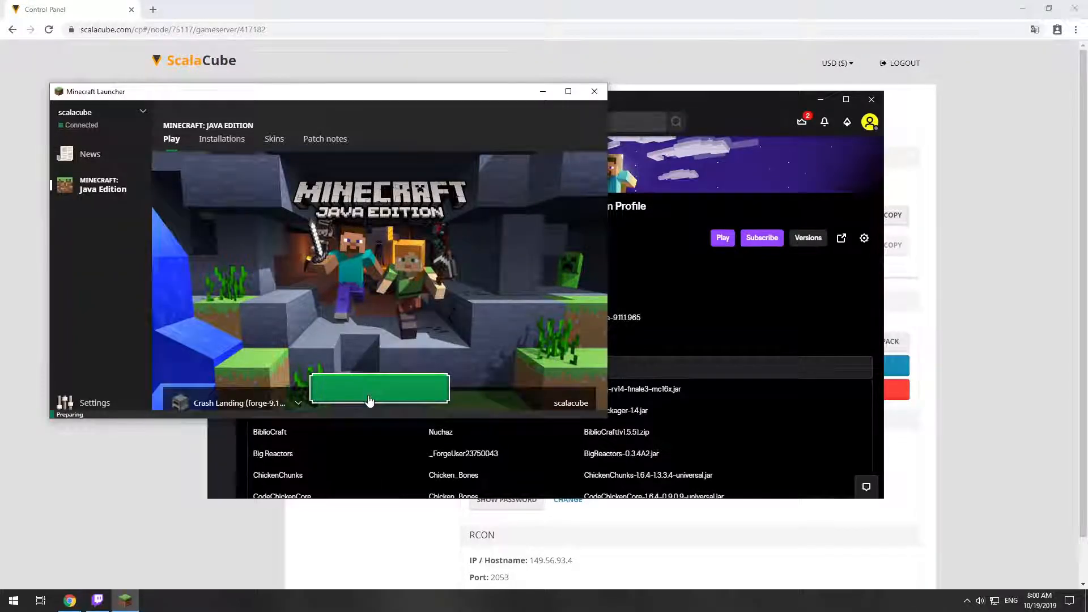
Step: Save a new multiplayer server at 149.56.93.4:2054
{"action": "left_click", "coordinate": [378, 389]}
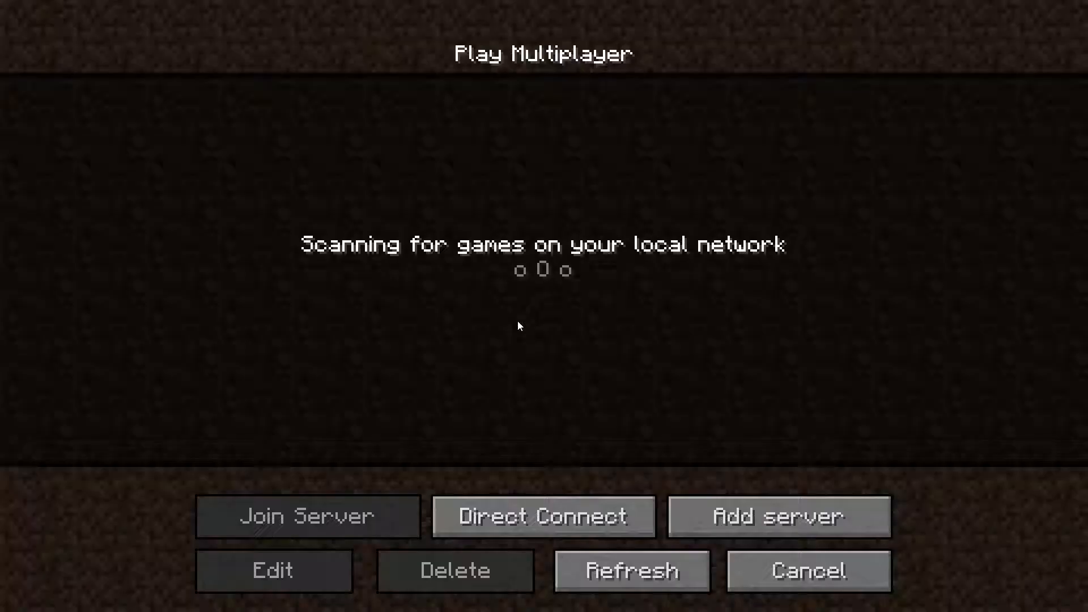
{"action": "left_click", "coordinate": [273, 570]}
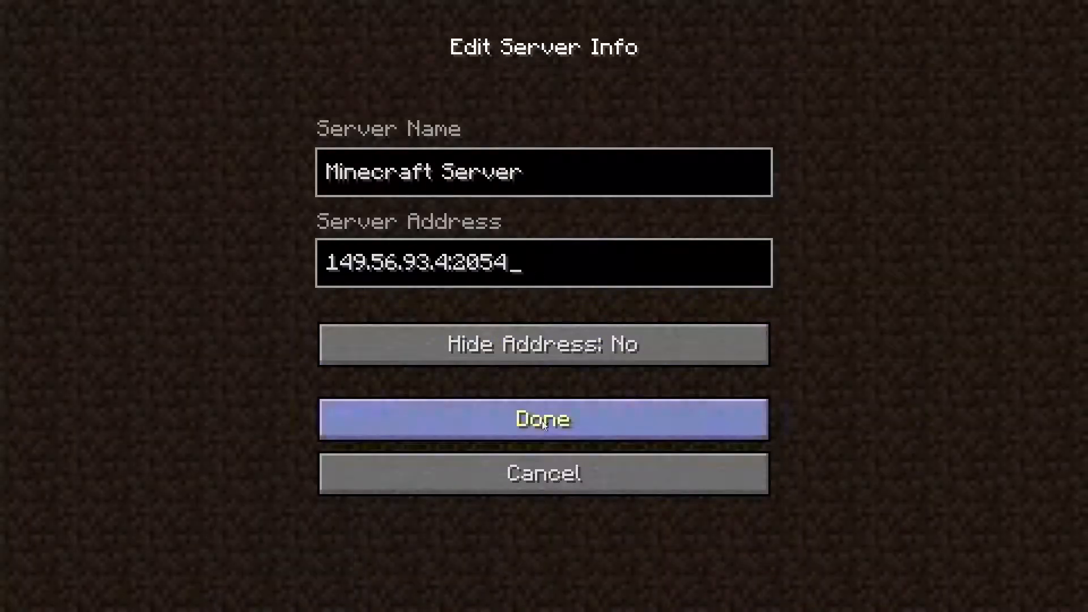
{"action": "left_click", "coordinate": [543, 418]}
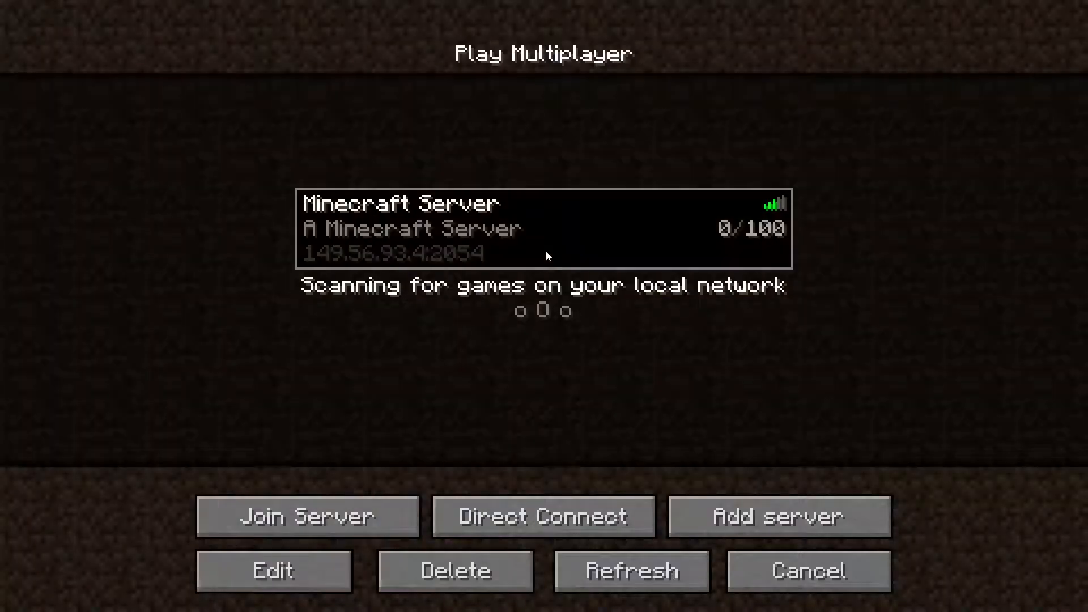